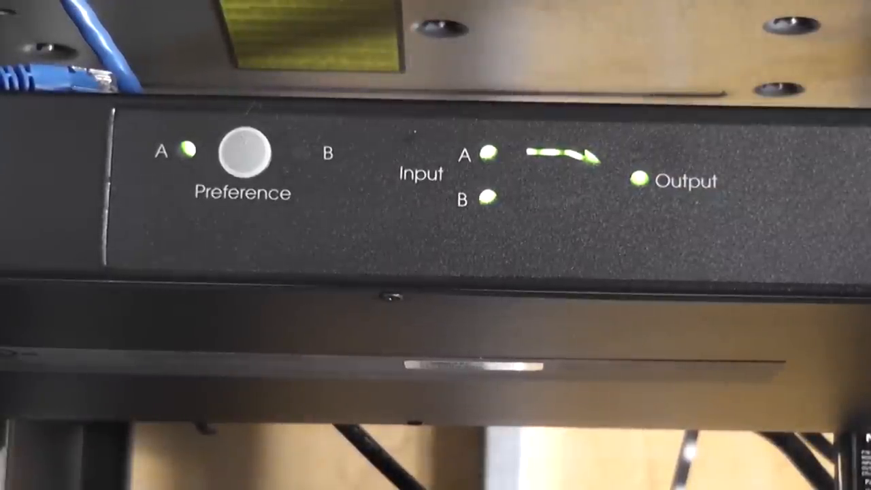
pyautogui.click(240, 149)
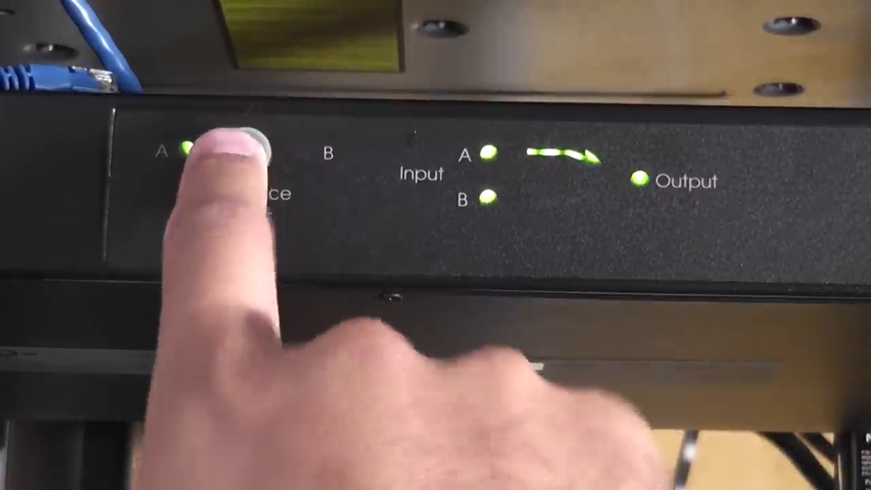
pyautogui.click(241, 155)
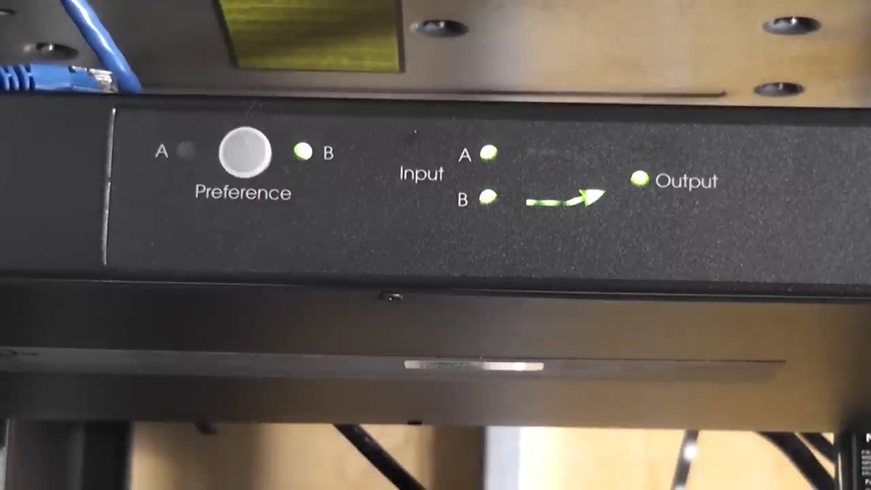
pyautogui.click(240, 151)
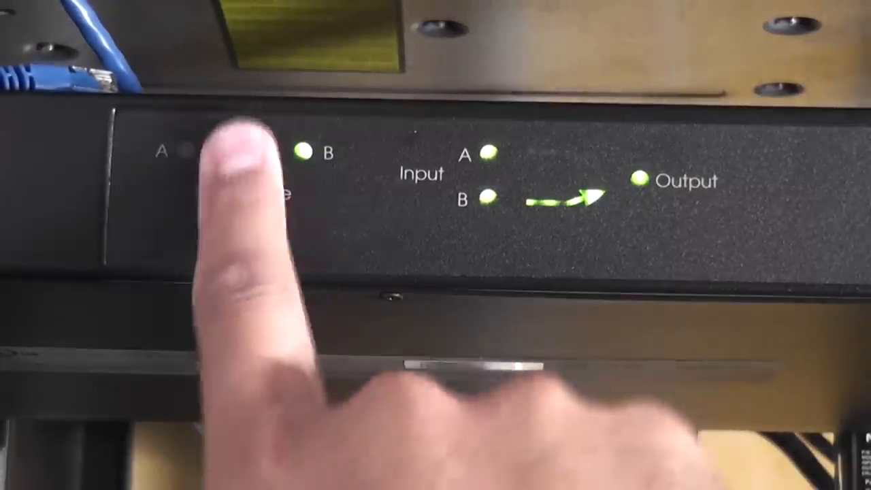
pyautogui.click(242, 151)
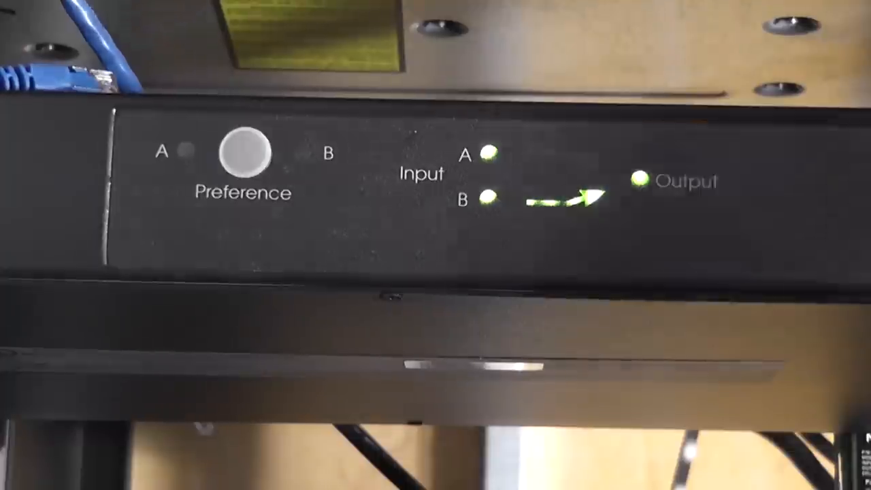
pyautogui.click(239, 156)
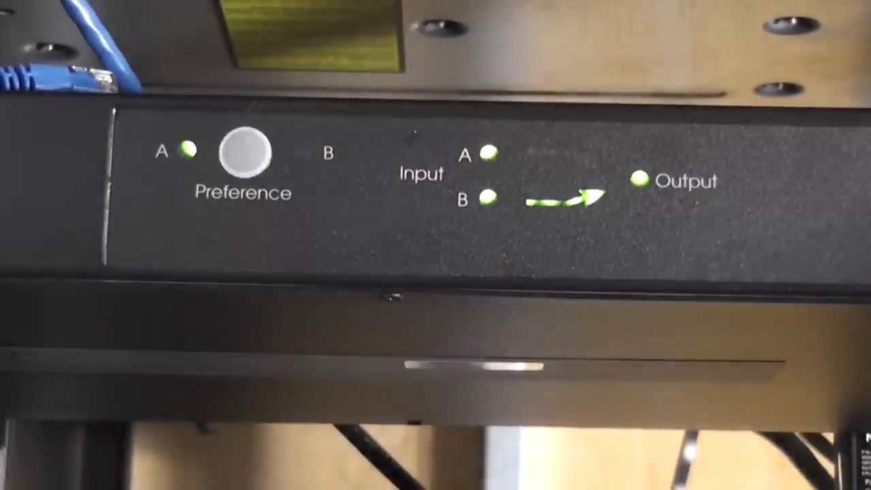